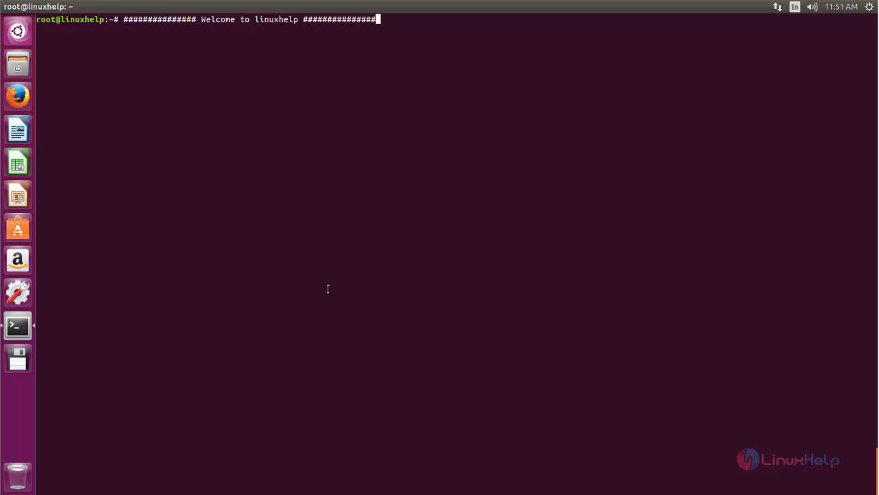
mouse_move(332, 299)
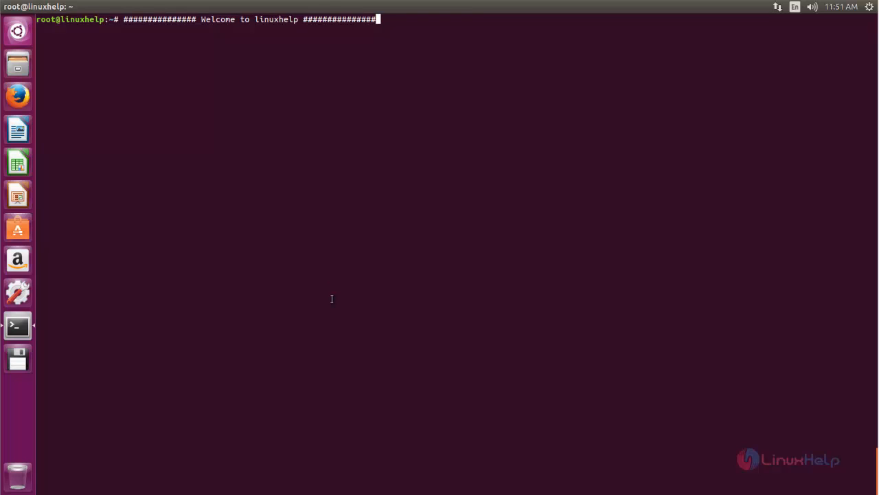
mouse_move(327, 327)
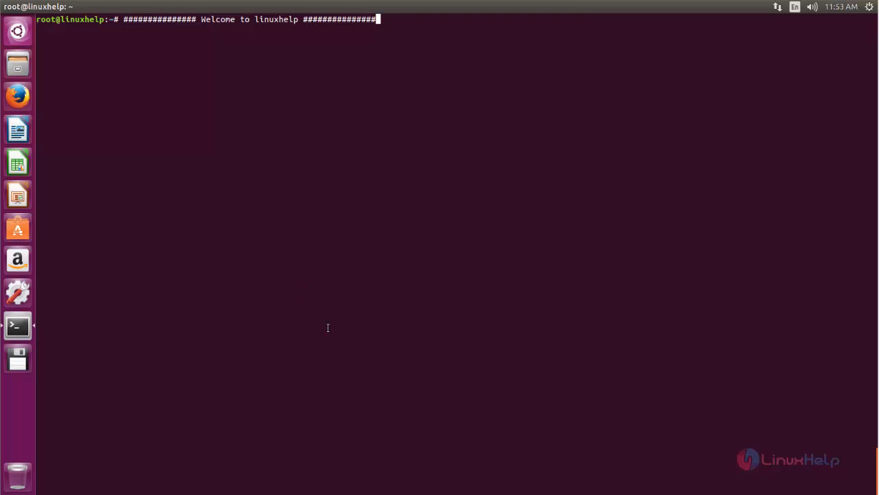
mouse_move(221, 171)
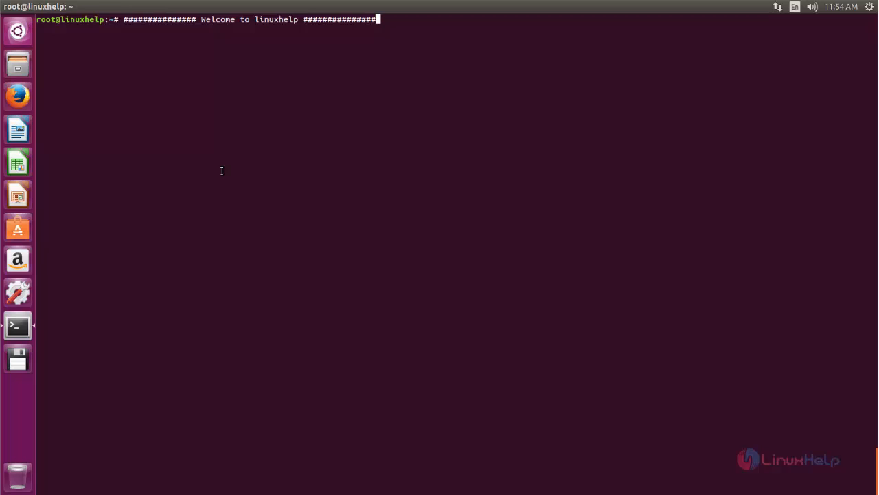
mouse_move(225, 181)
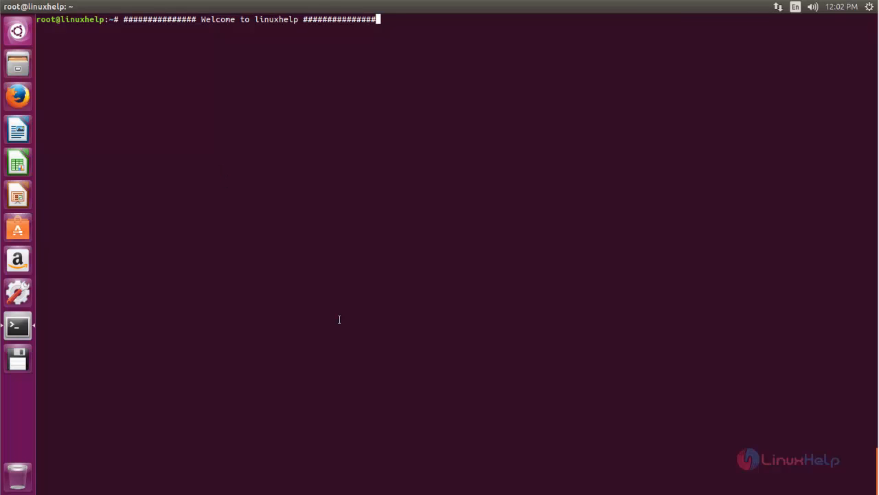
mouse_move(296, 283)
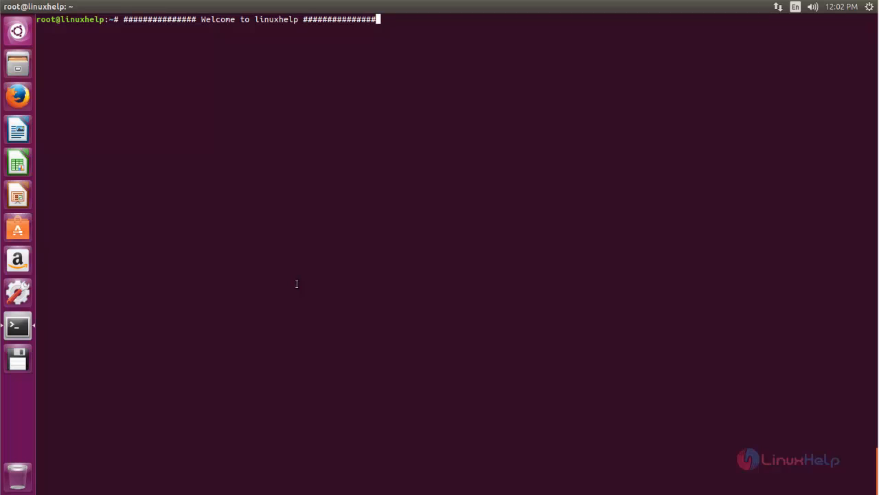
mouse_move(237, 184)
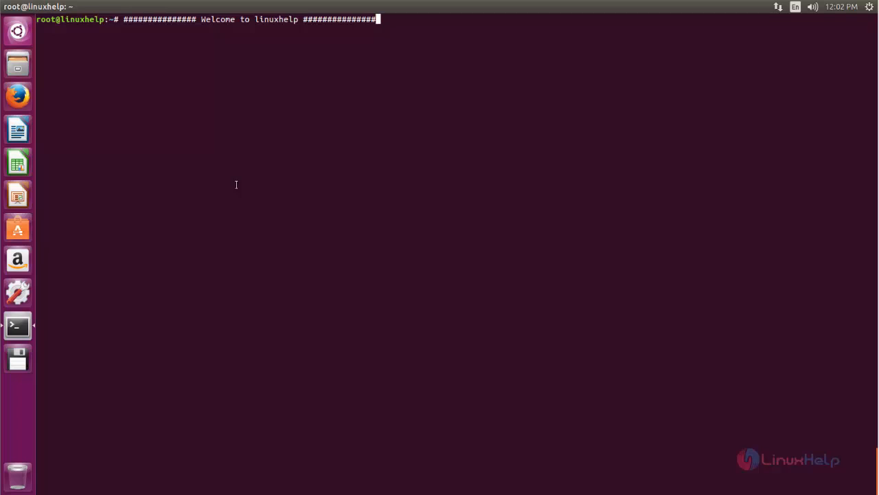
mouse_move(244, 203)
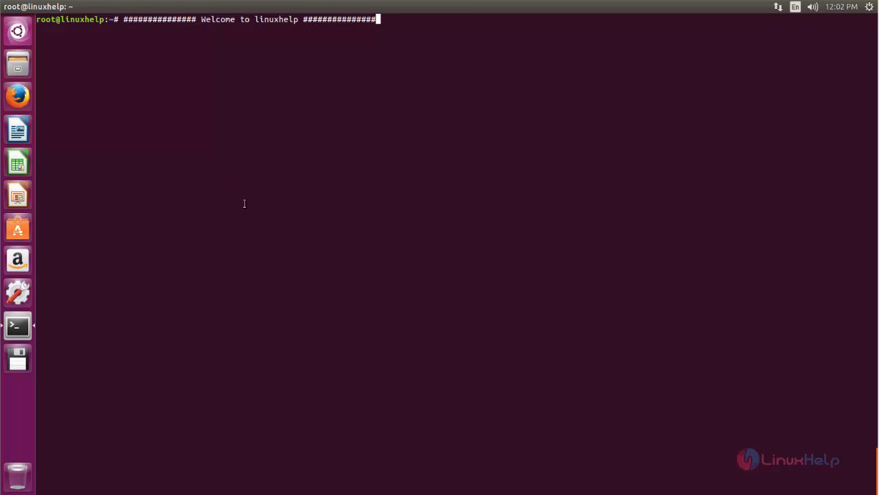
mouse_move(253, 247)
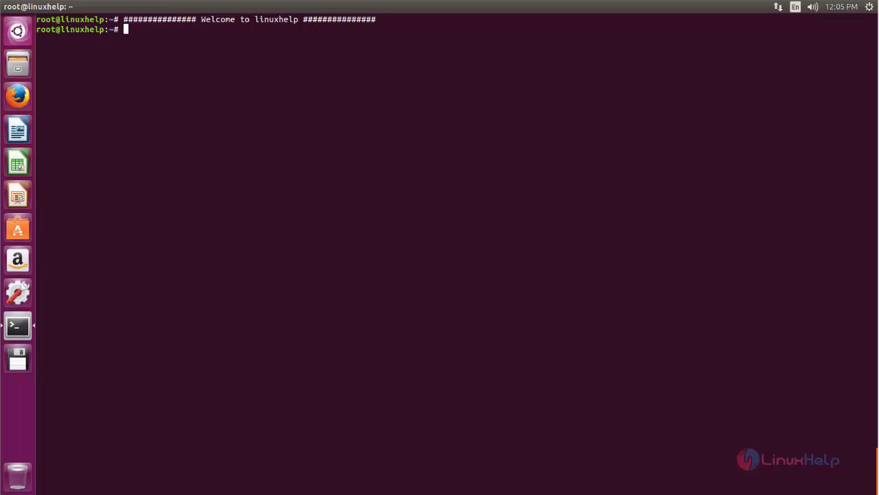
mouse_move(264, 180)
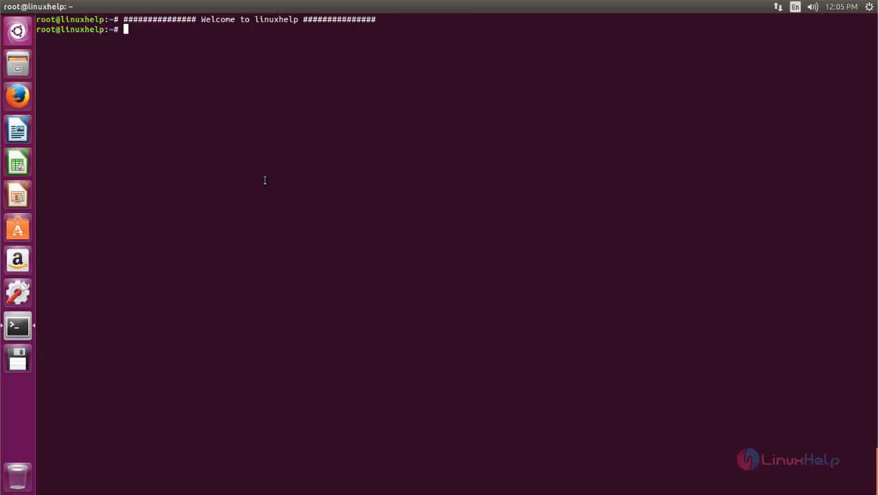
Step: Enter the wget command that fetches getdeb-archive.key and pipes it to sudo apt-key add
type("wget -q -O - http://archive.getdeb.net/getdeb-archive.key | sudo apt-key add -")
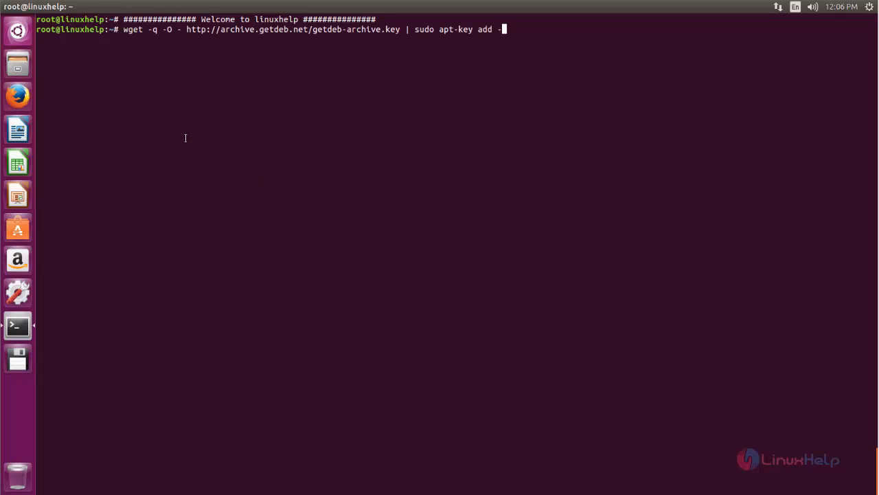
mouse_move(195, 126)
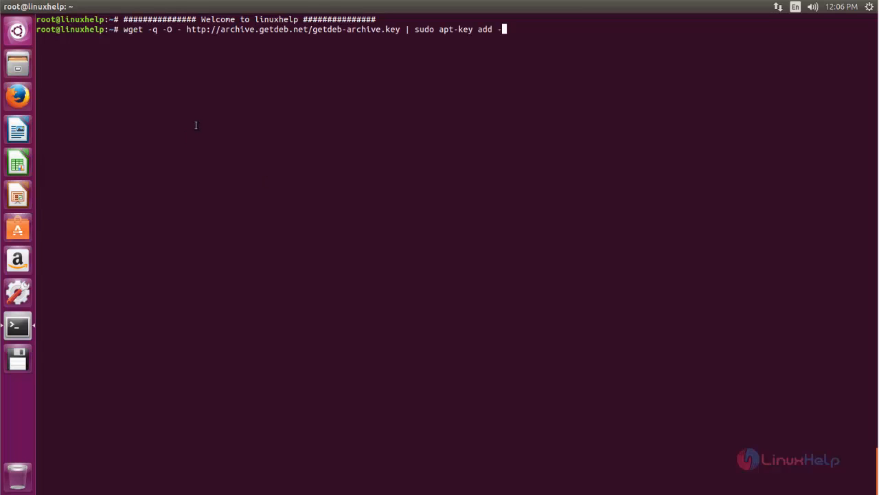
mouse_move(525, 30)
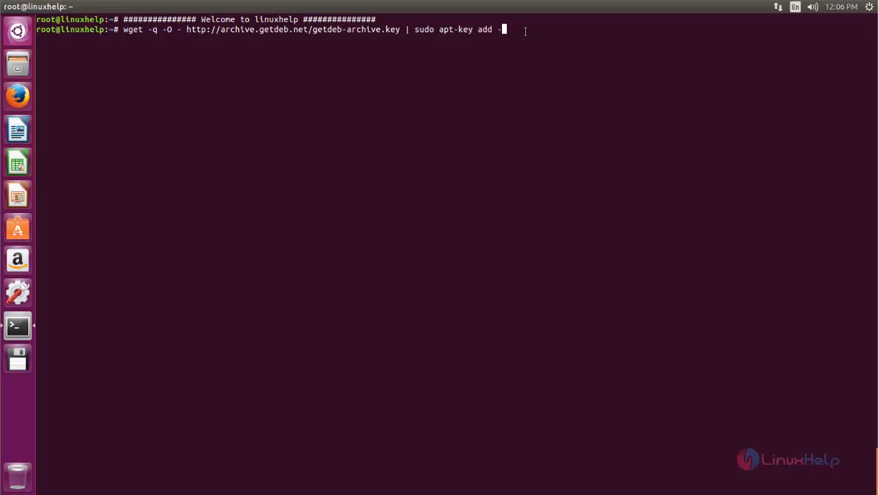
mouse_move(423, 96)
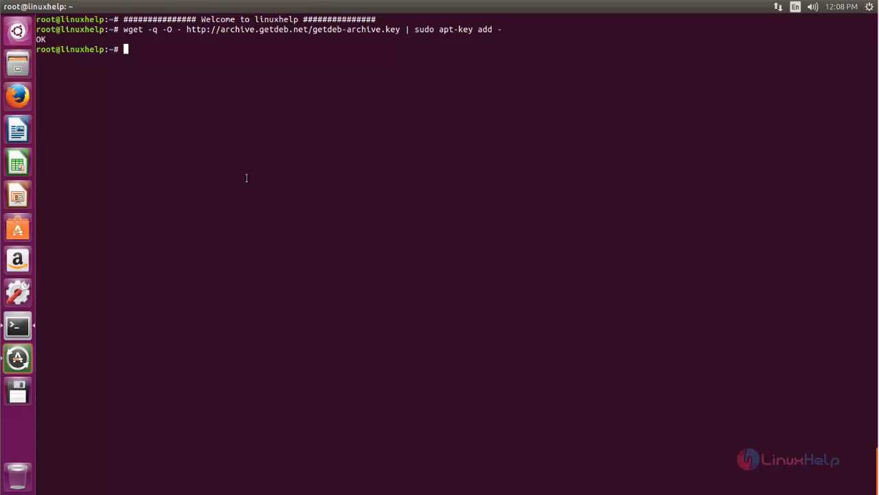
mouse_move(239, 181)
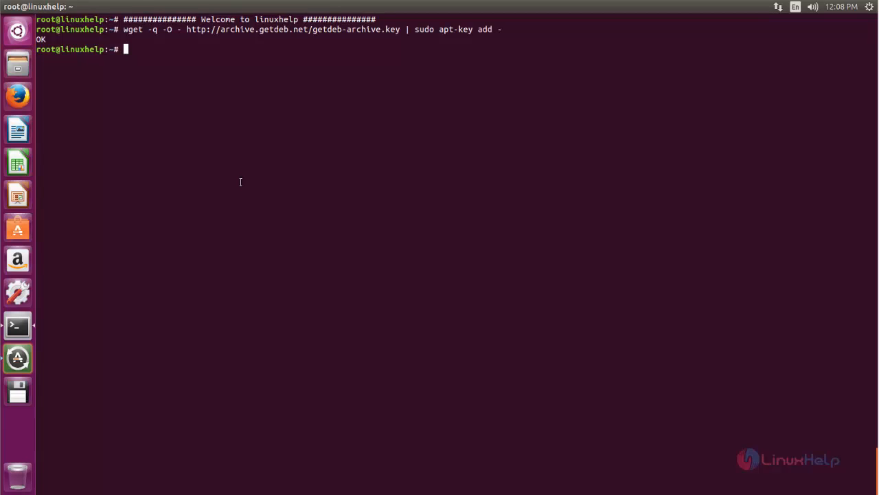
type("sh -c 'echo \"deb http://archive.getdeb.net/ubuntu trusty-getdeb apps\" >> /etc/apt/sources.list.d/getdeb.list'")
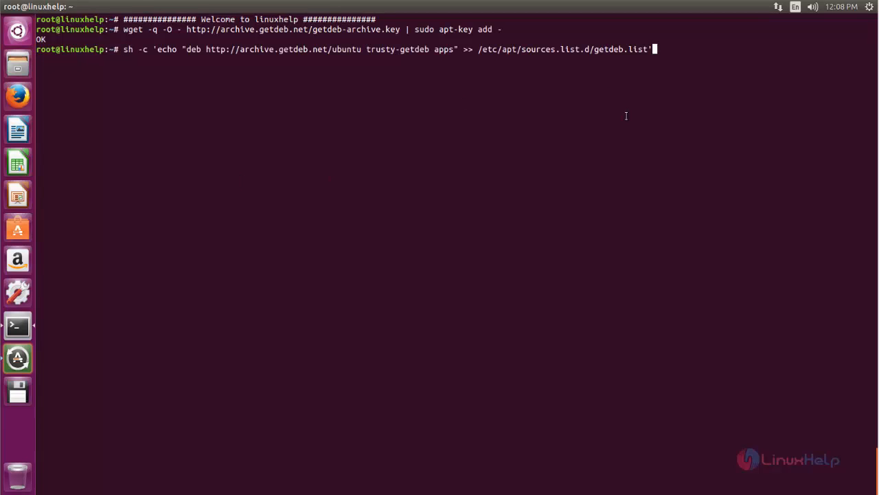
double_click(501, 49)
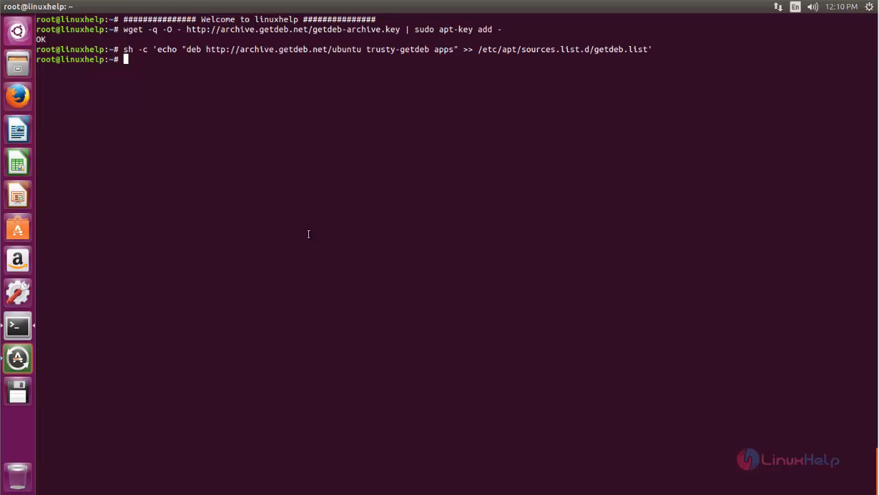
Step: Run apt-get update to refresh the package lists with the GetDeb source
type("apt")
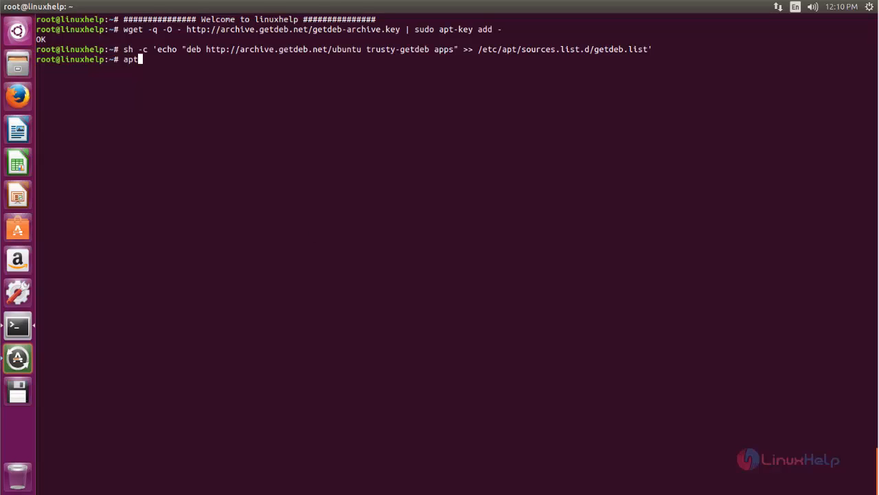
type("-get")
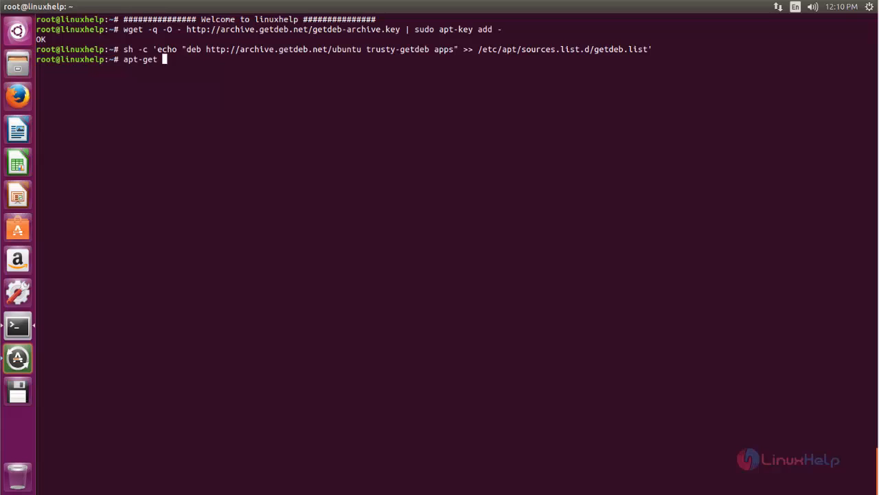
type("update")
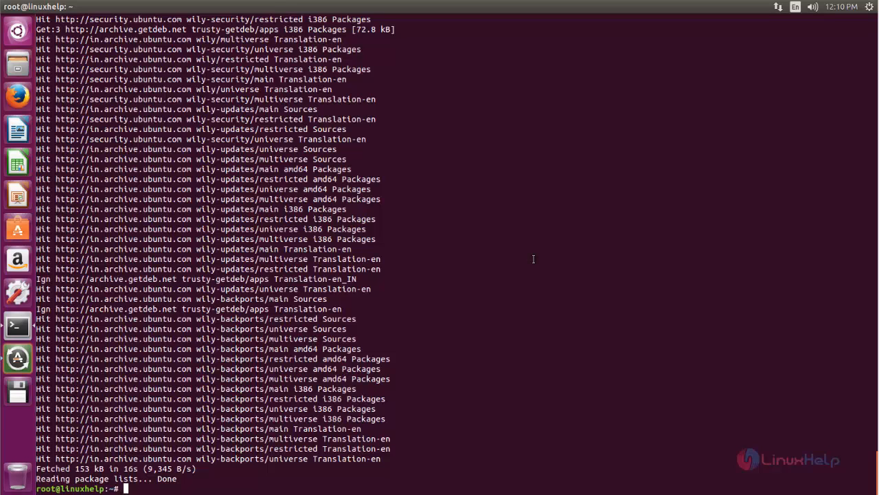
Step: Run apt-get install makehuman -y to install MakeHuman and its dependencies unattended
type("apt")
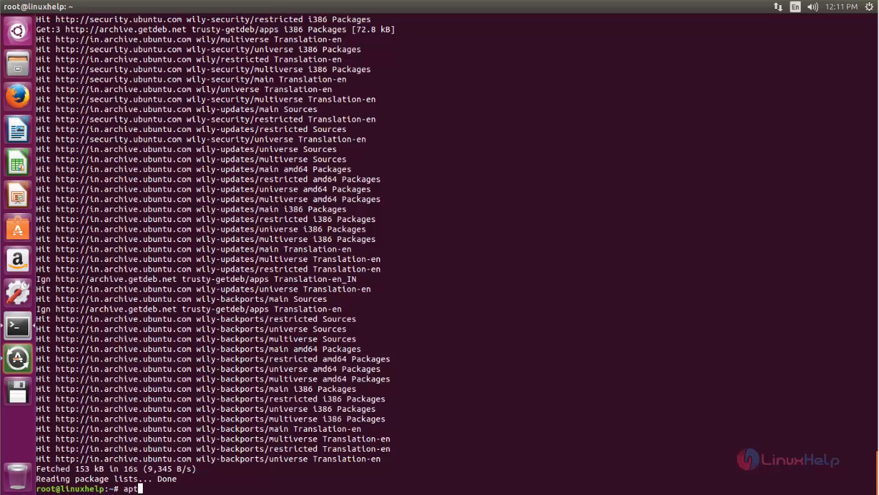
type("-get")
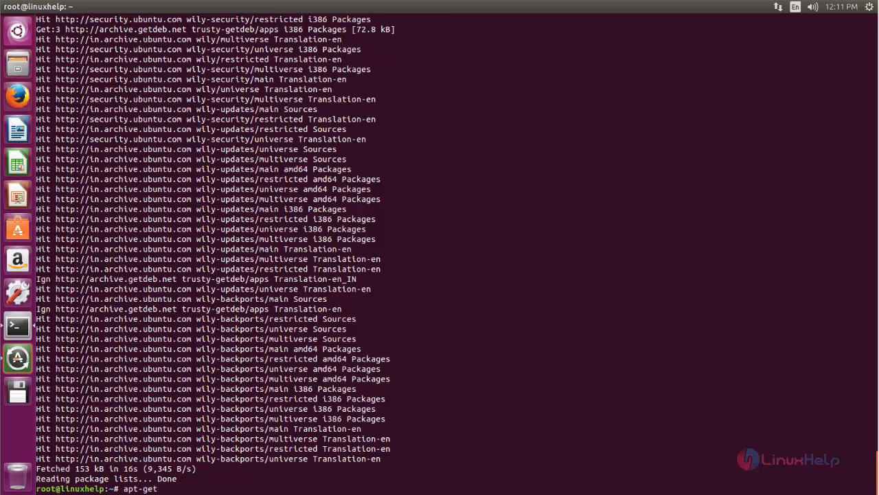
type("install")
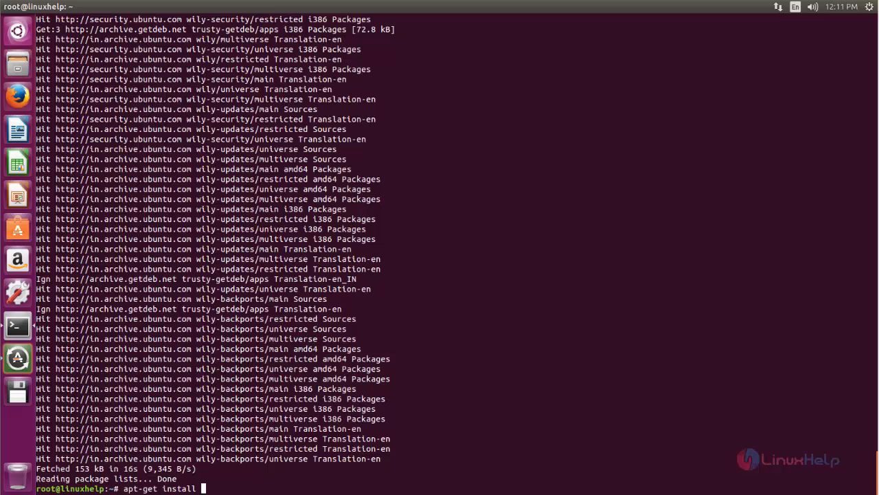
type("makehuman")
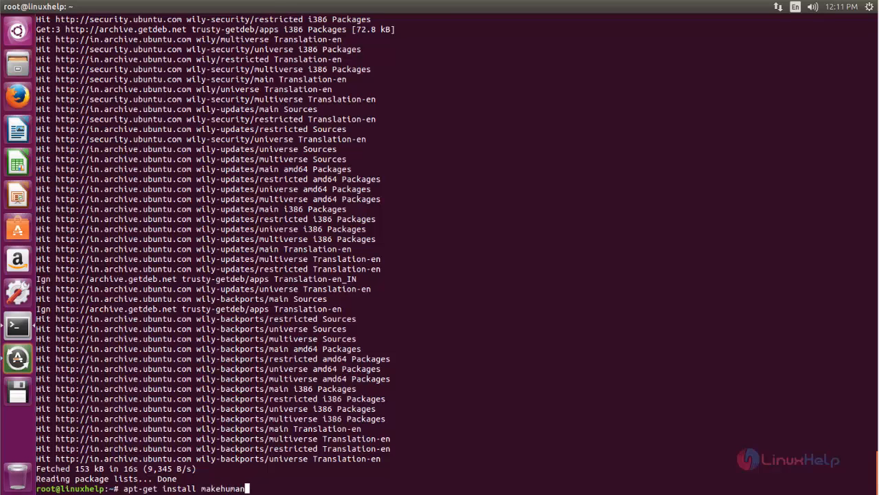
type("-y")
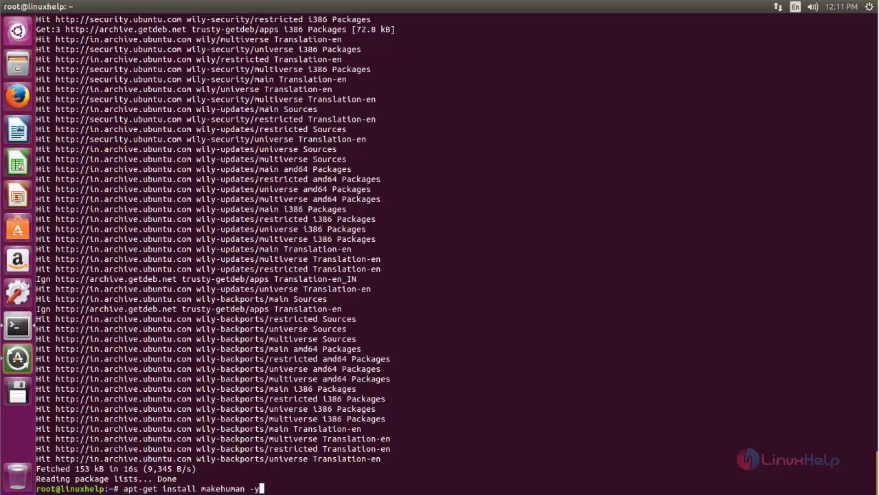
key("Return")
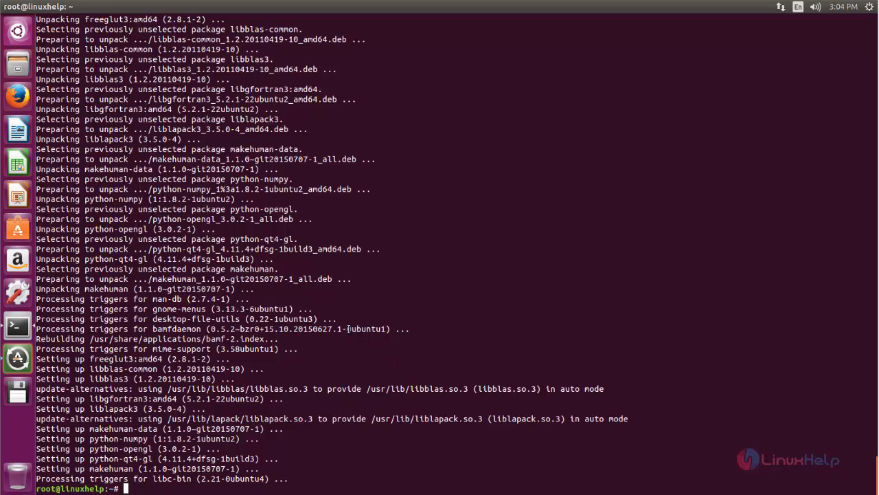
mouse_move(18, 32)
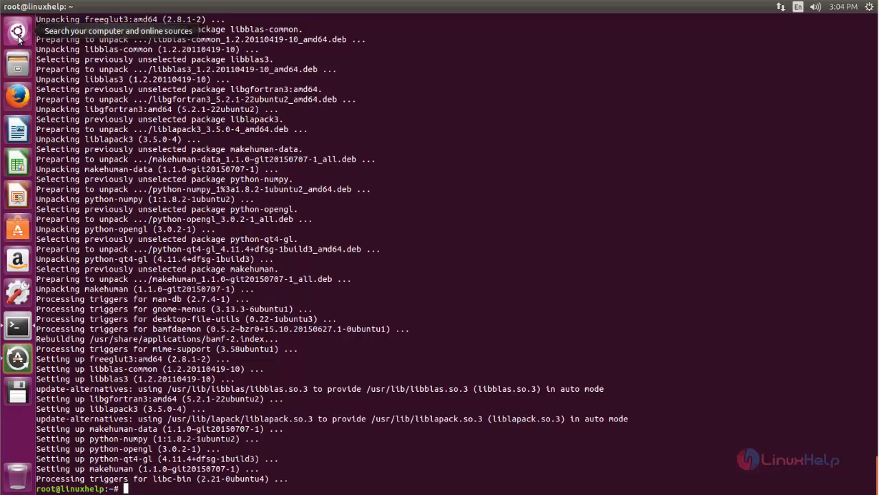
Step: Search the Unity Dash for 'mak' and launch MakeHuman from the results
left_click(16, 31)
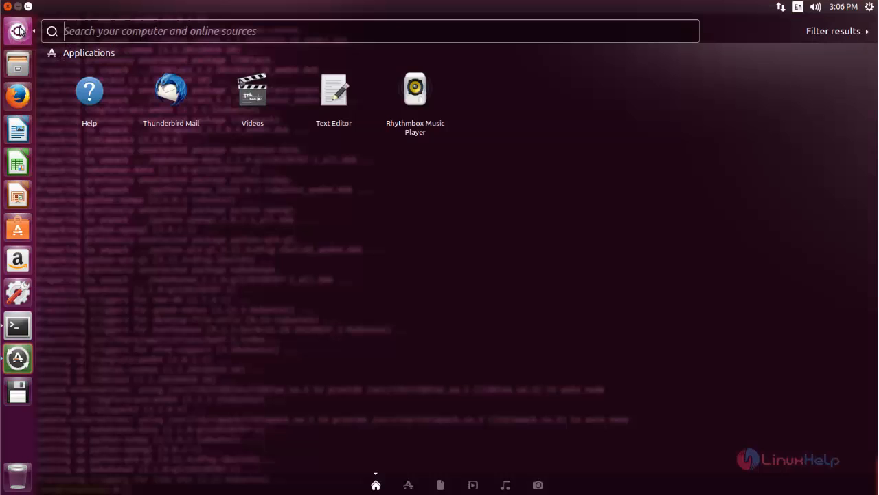
type("mak")
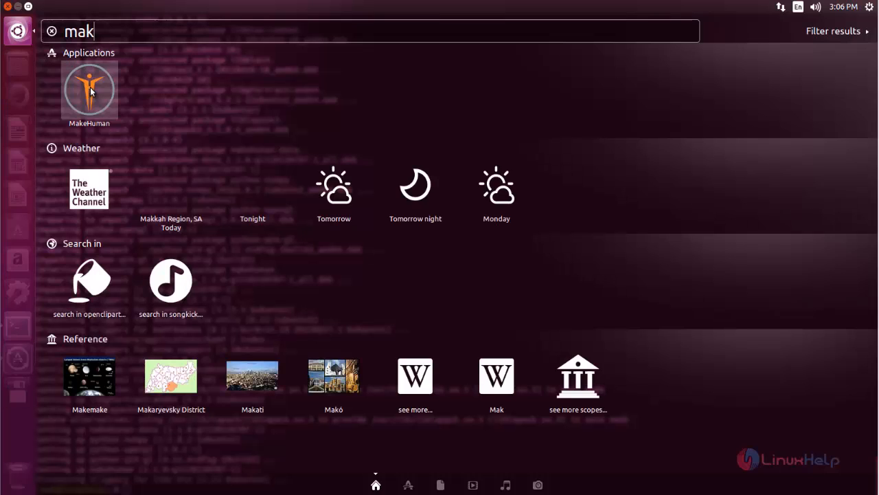
left_click(88, 89)
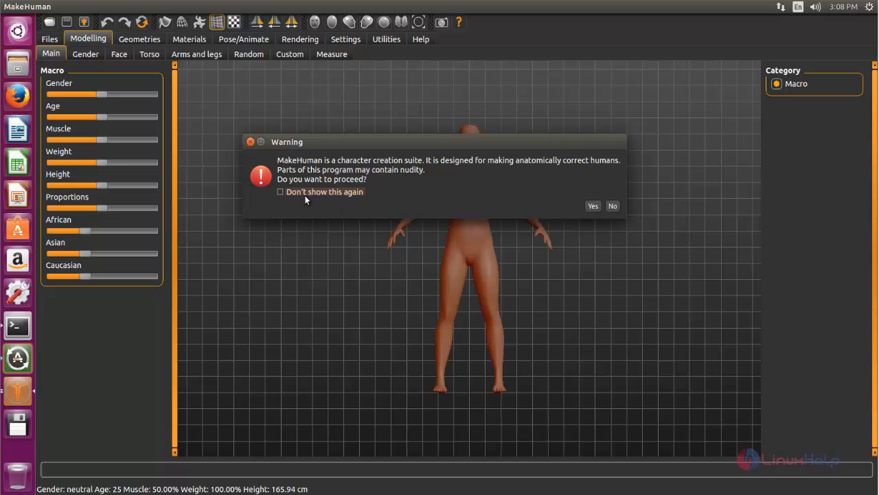
Step: Accept the nudity warning and maximize the MakeHuman window with the default model
left_click(592, 207)
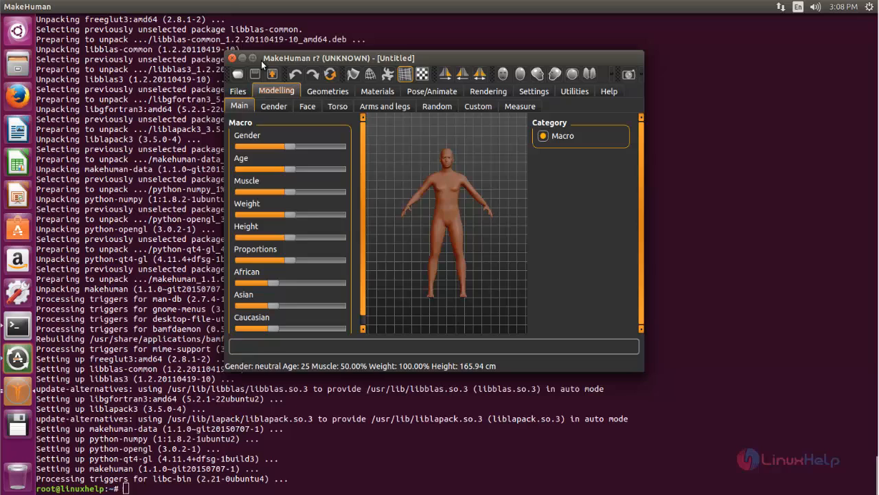
double_click(337, 58)
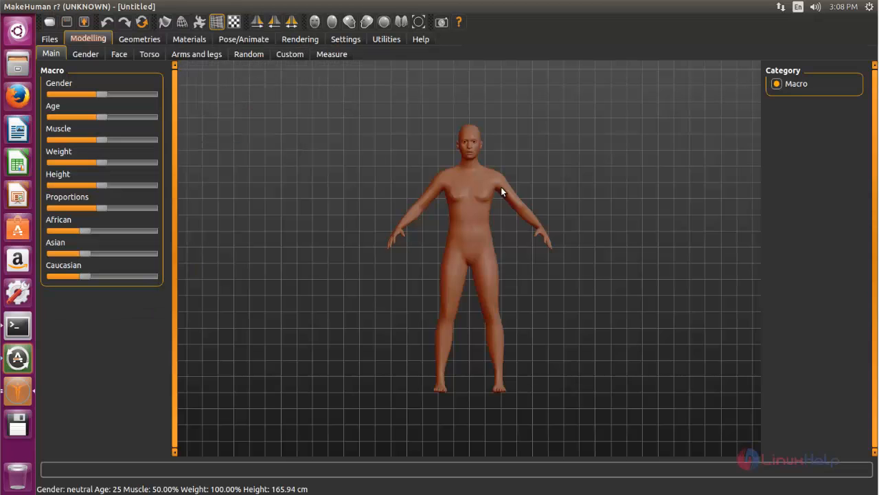
mouse_move(137, 322)
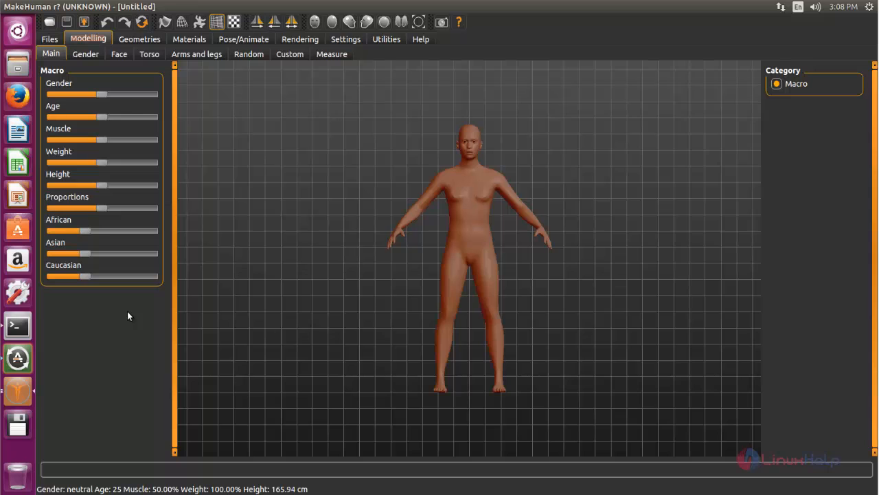
Step: Dress the model in the Male casualsuit01 outfit from Geometries > Clothes
left_click(139, 39)
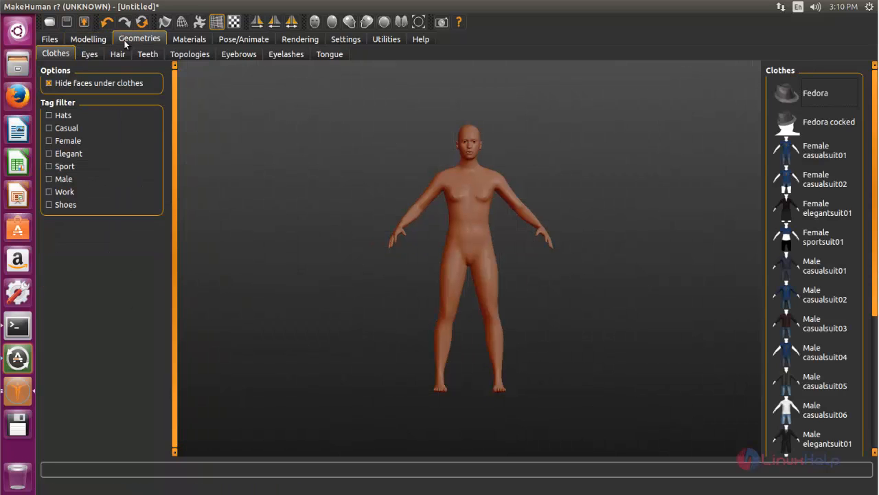
mouse_move(574, 86)
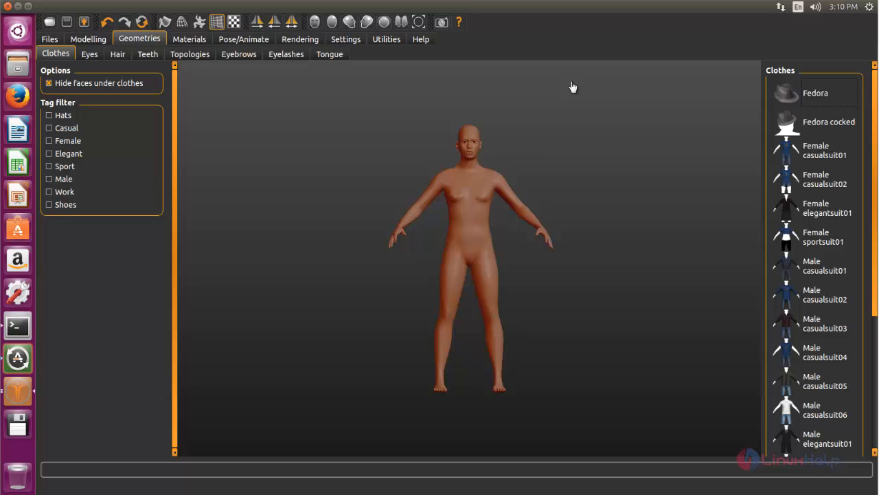
left_click(821, 150)
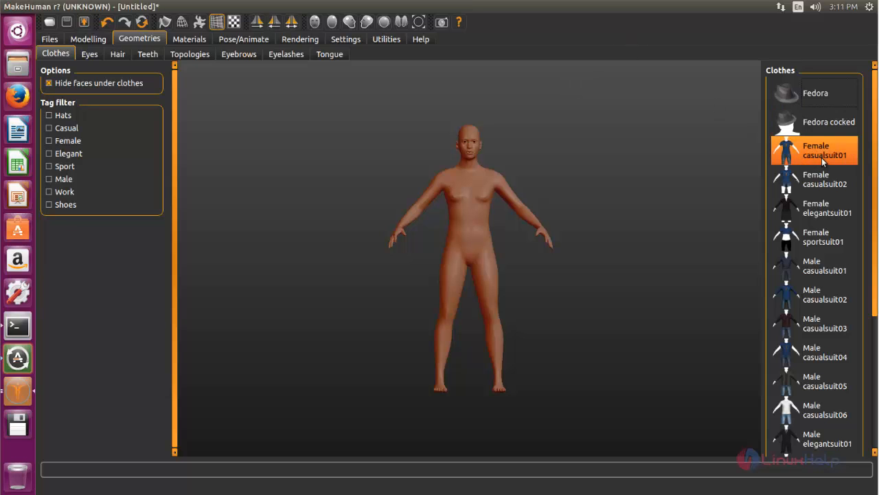
left_click(825, 179)
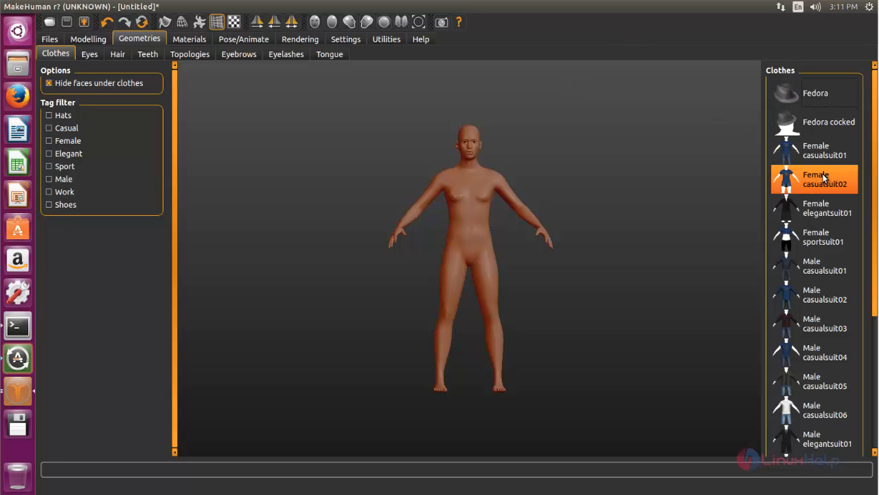
left_click(815, 265)
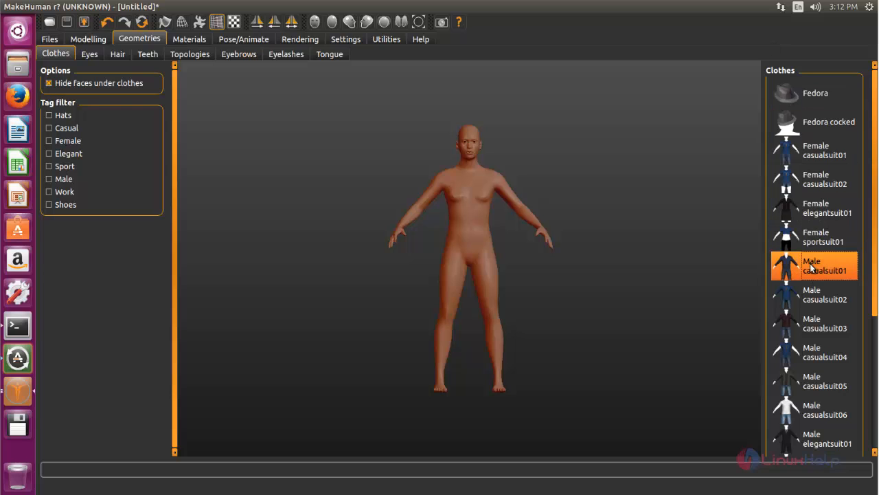
left_click(814, 265)
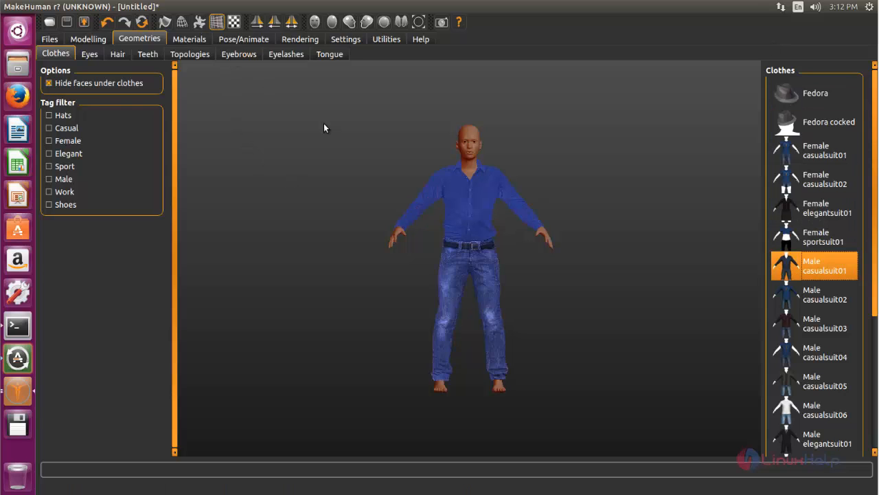
Step: Inspect the outfit from the back and side, then add the Shoes05 shoes
left_click_drag(467, 206, 388, 254)
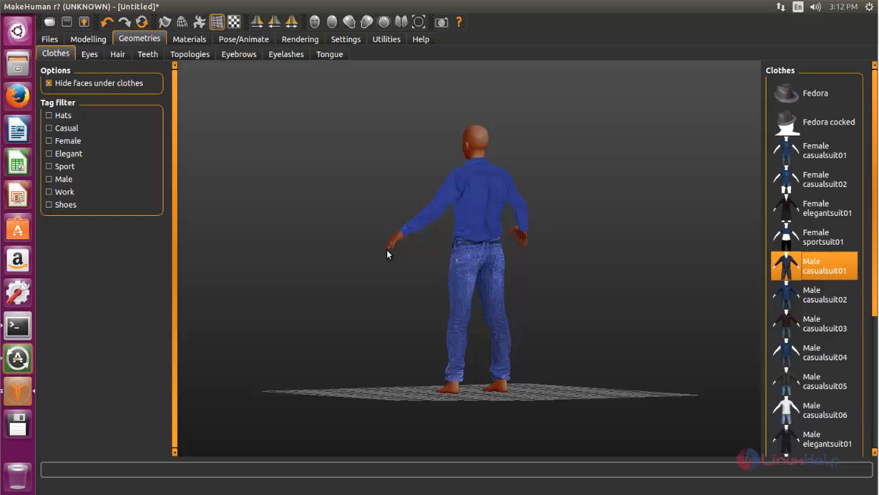
left_click_drag(388, 254, 460, 237)
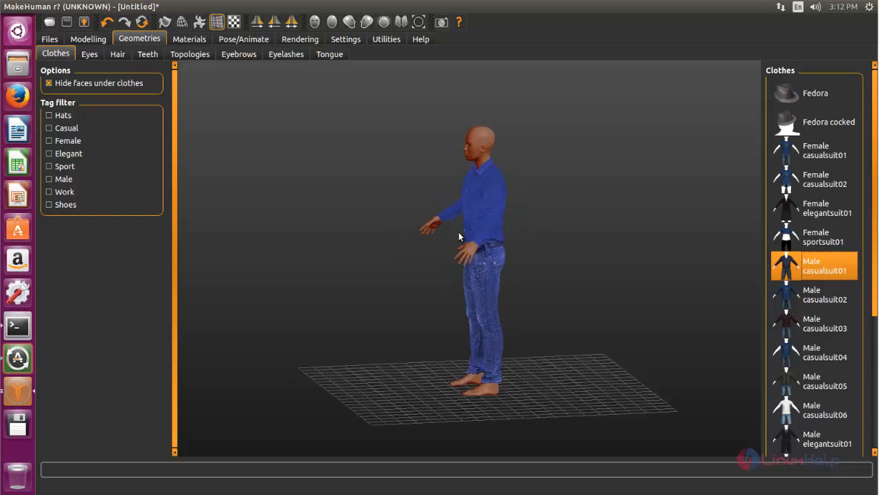
left_click_drag(460, 237, 589, 314)
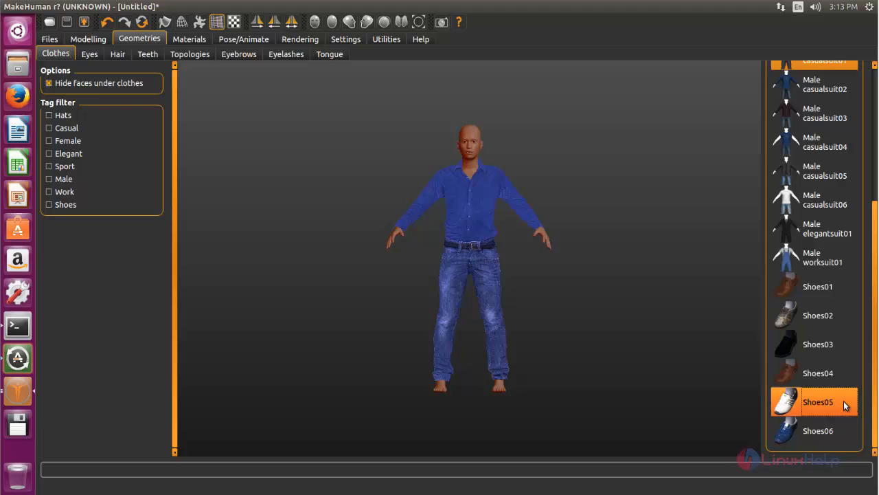
left_click(817, 401)
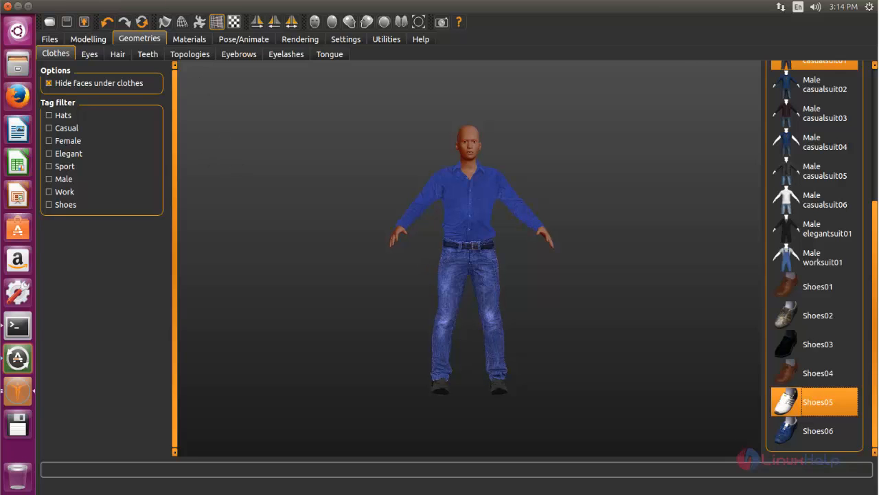
Step: Give the model the Short02 hairstyle and return to the Modelling sliders
left_click(117, 53)
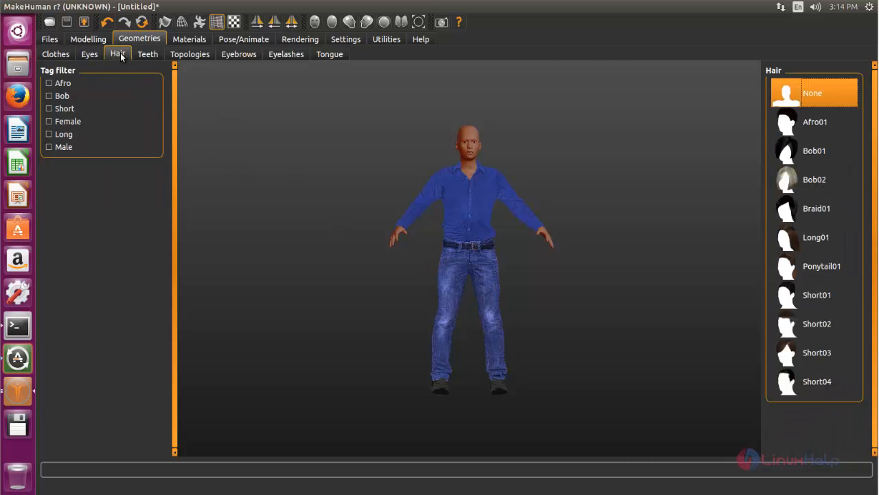
left_click(816, 236)
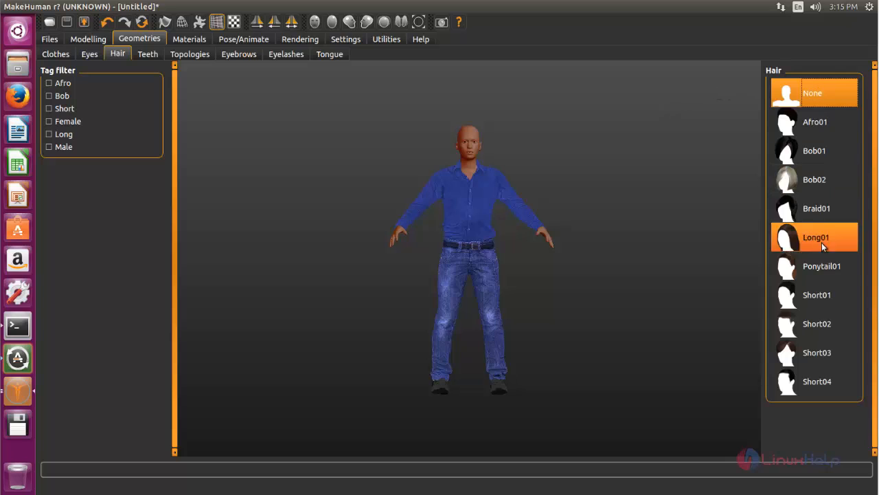
left_click(816, 325)
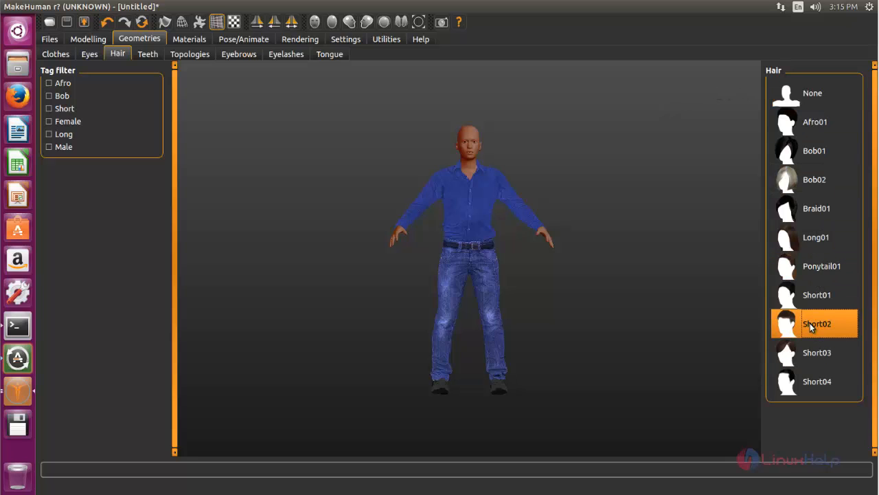
left_click(813, 324)
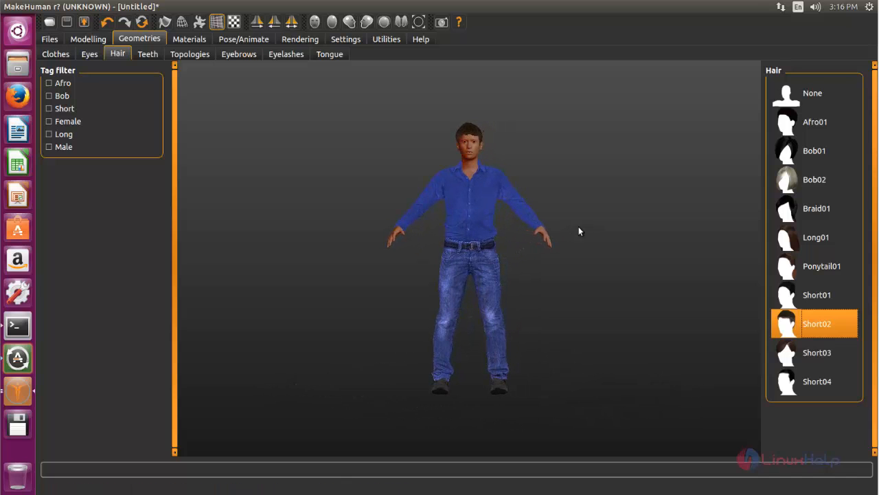
left_click(88, 39)
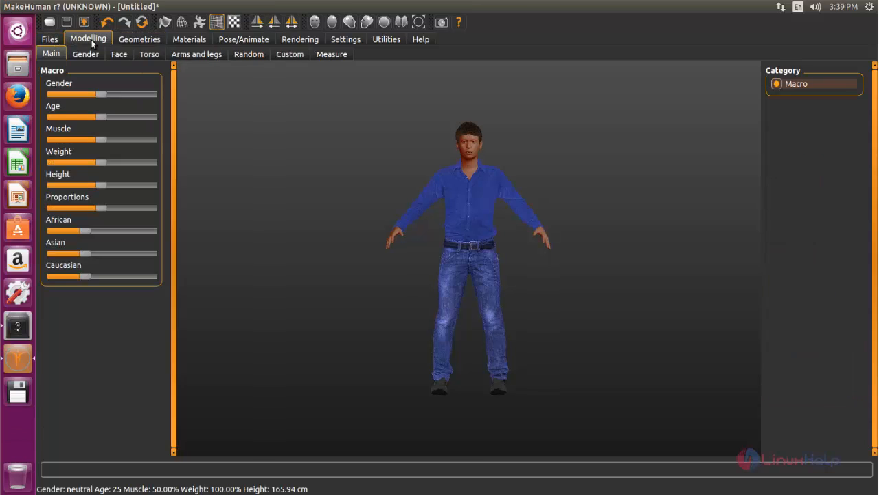
Step: Browse the Materials and Pose/Animate skeleton tabs without changes, ending back on Hair
left_click(139, 39)
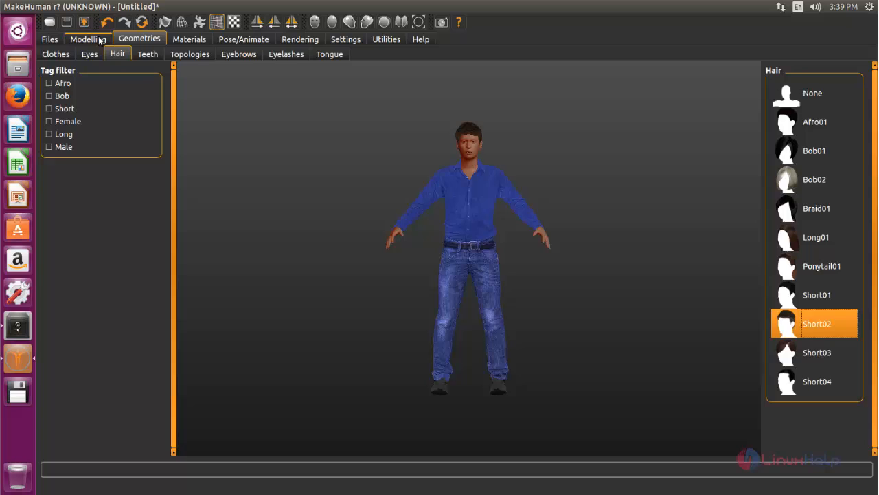
left_click(190, 39)
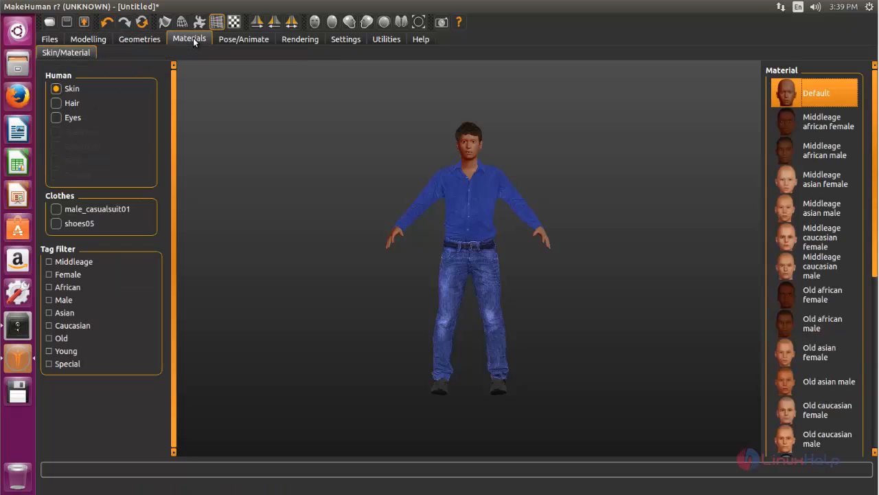
left_click(243, 38)
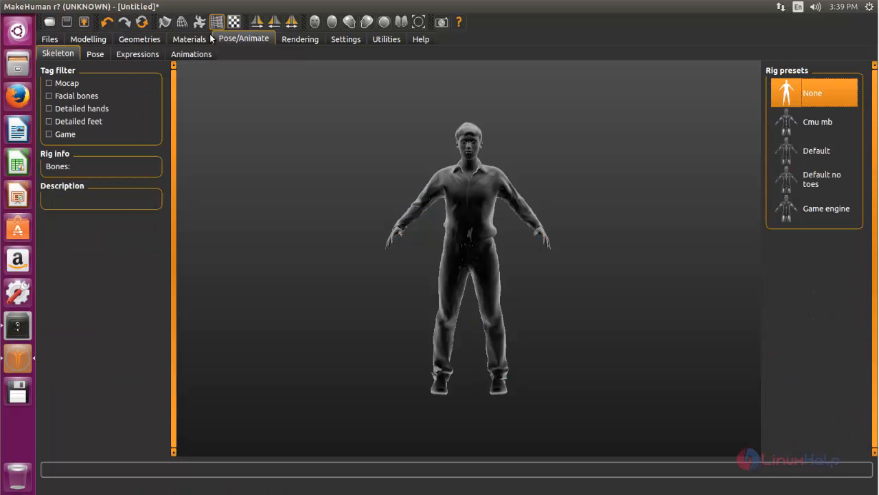
left_click(139, 39)
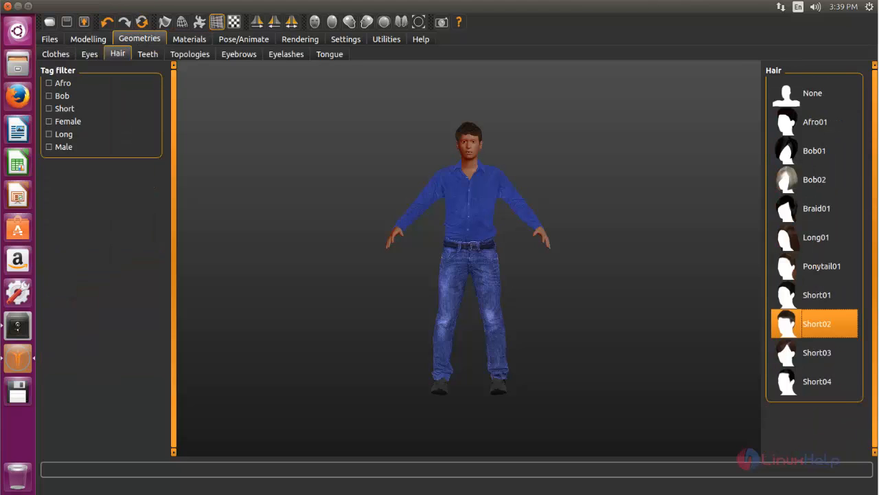
mouse_move(280, 140)
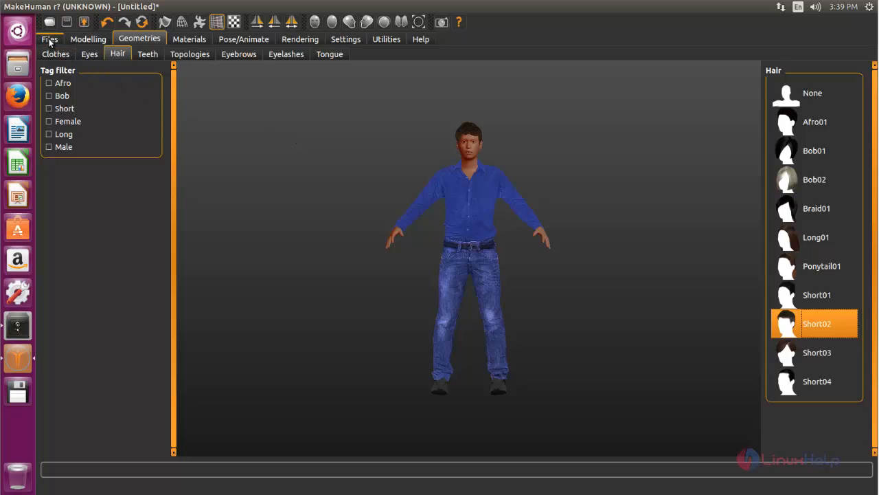
Step: Save the model as model1.mhm via Files > Save
left_click(50, 38)
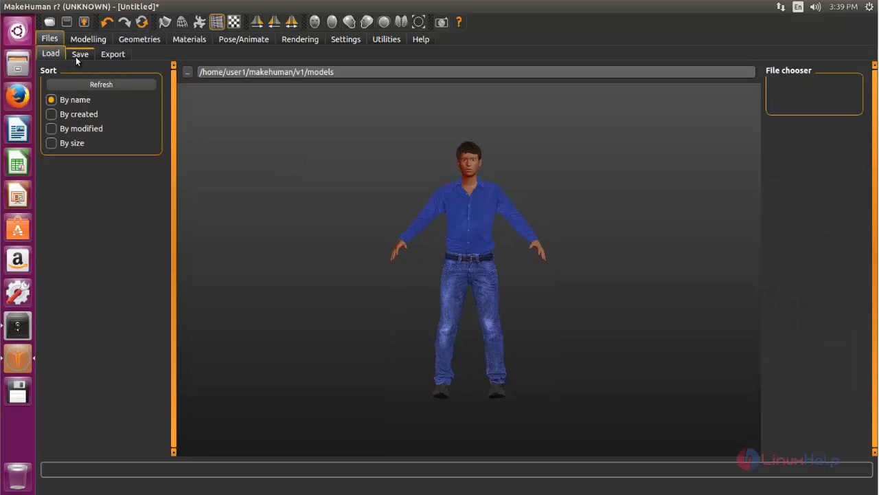
left_click(79, 54)
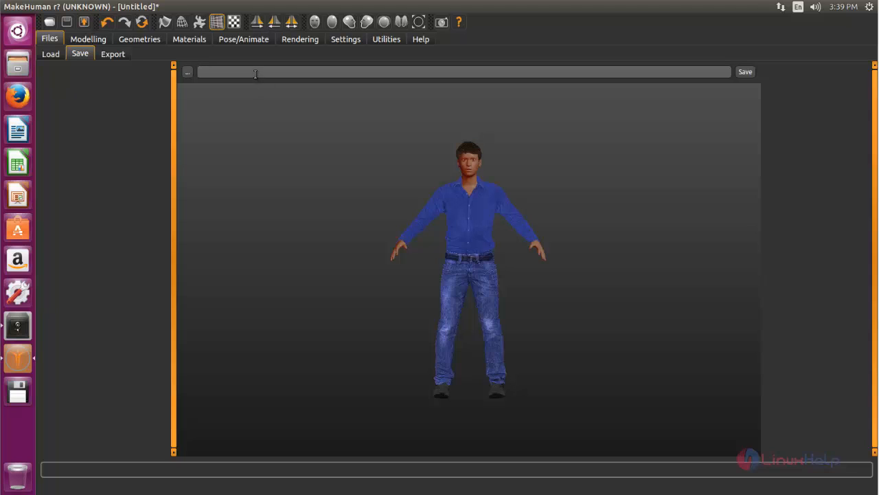
type("model1")
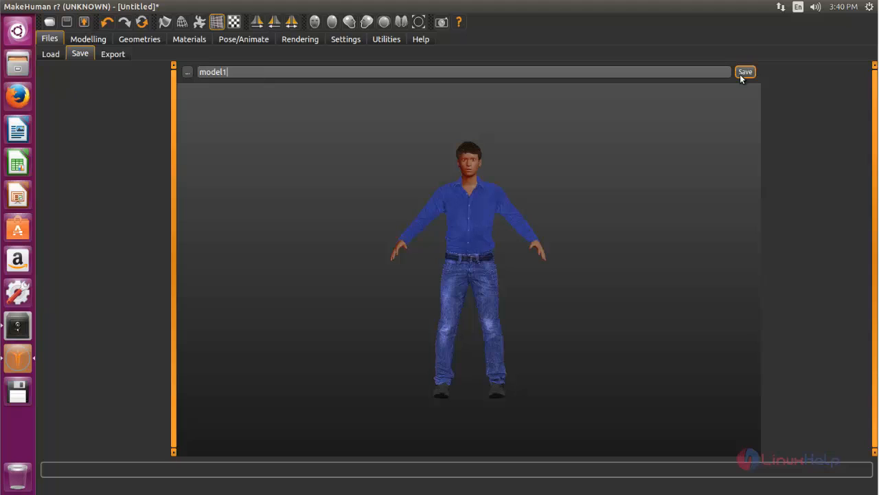
left_click(745, 72)
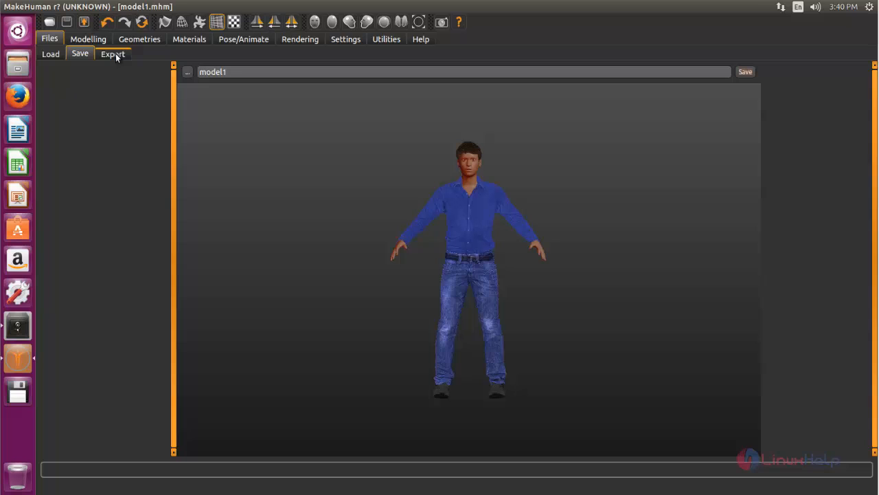
Step: Export model1 as a Collada (dae) mesh from the Export view
left_click(113, 54)
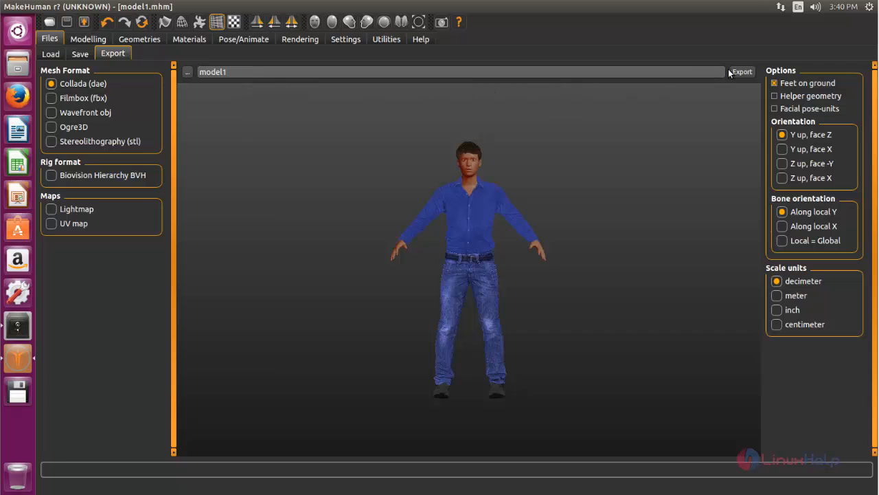
left_click(742, 71)
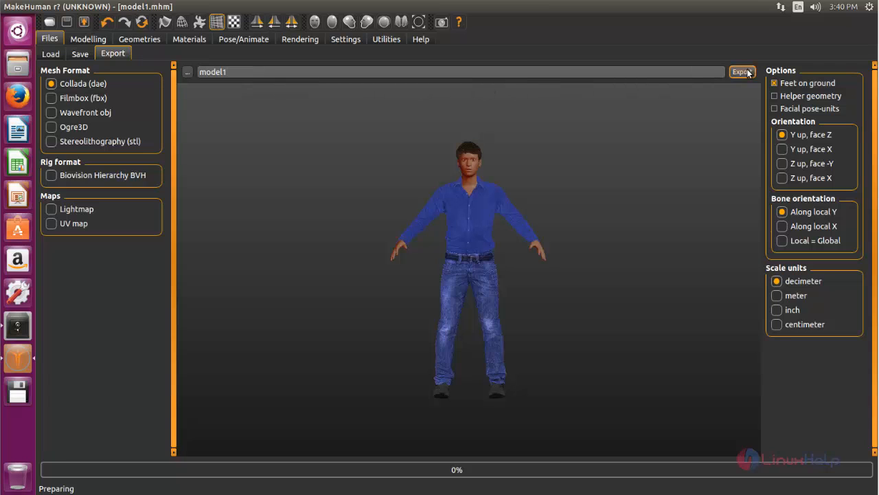
left_click(742, 72)
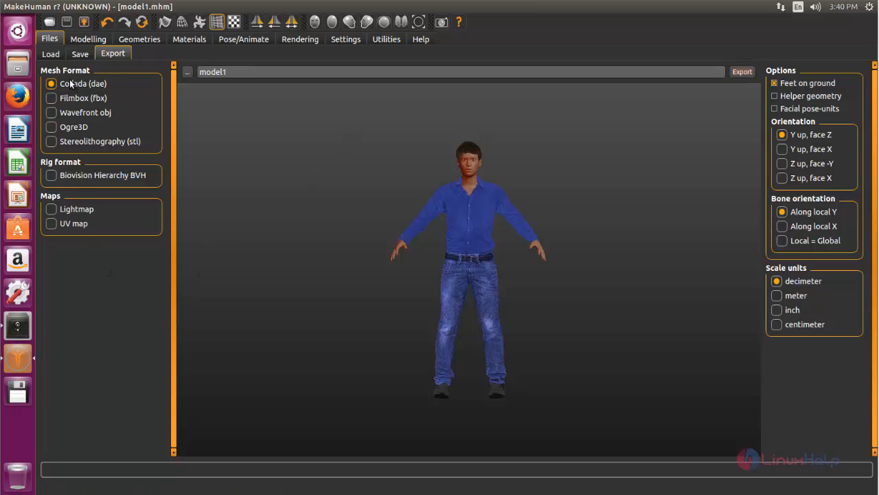
Step: Return to the Modelling view with the macro gender, age, muscle and weight sliders
left_click(88, 39)
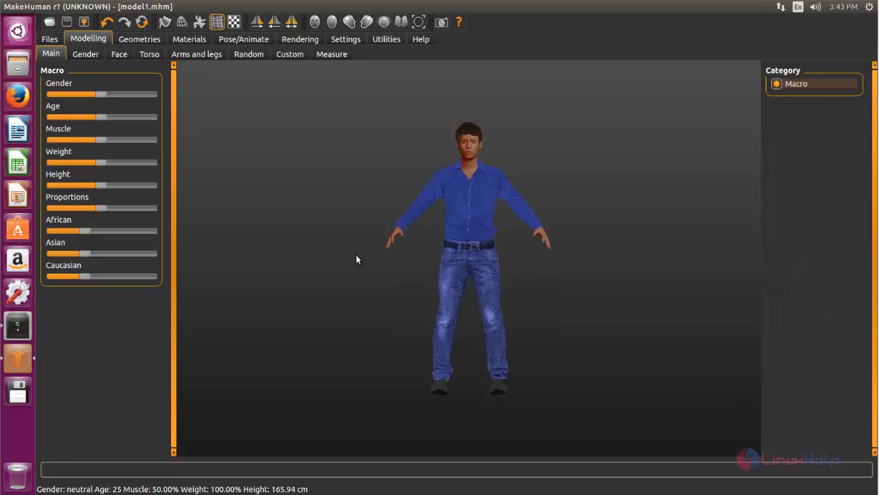
mouse_move(349, 313)
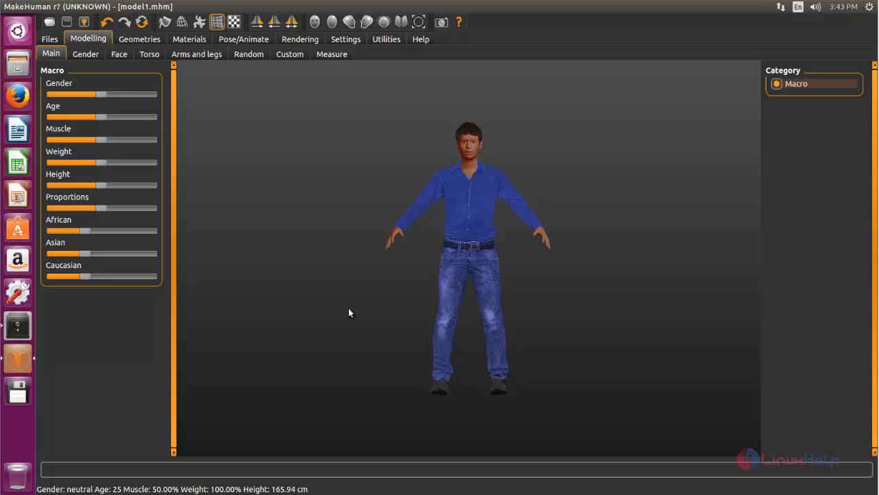
mouse_move(298, 168)
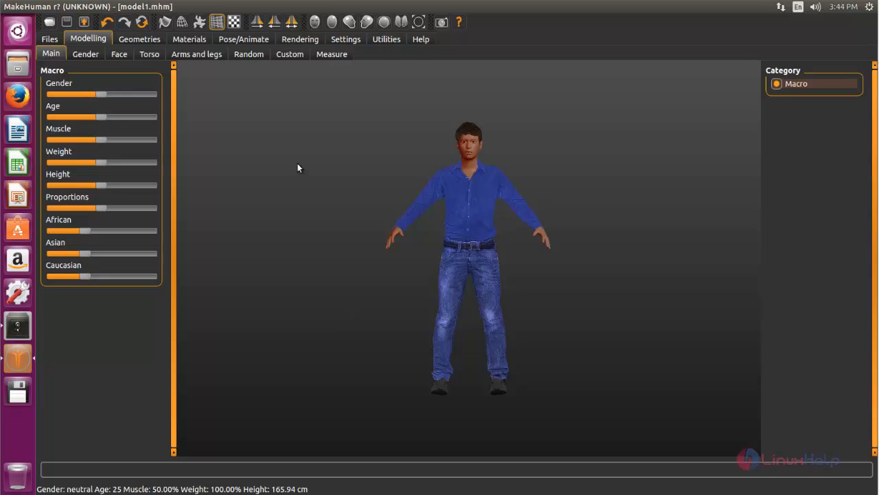
mouse_move(357, 257)
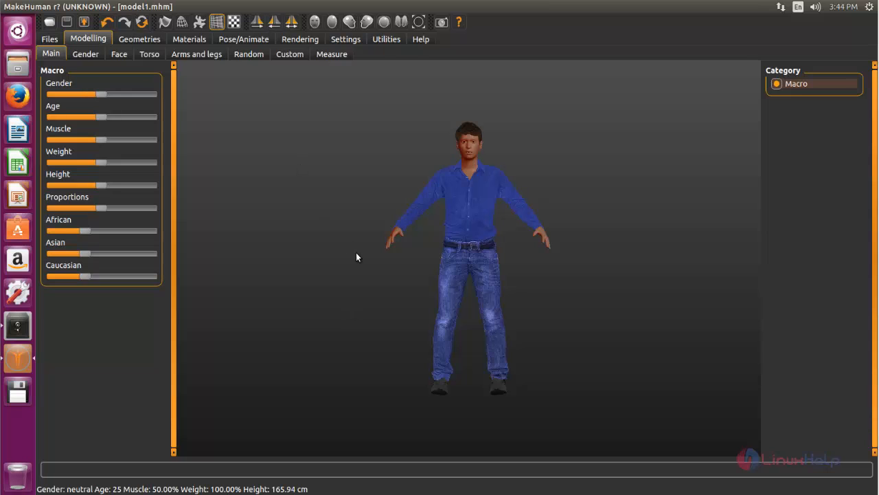